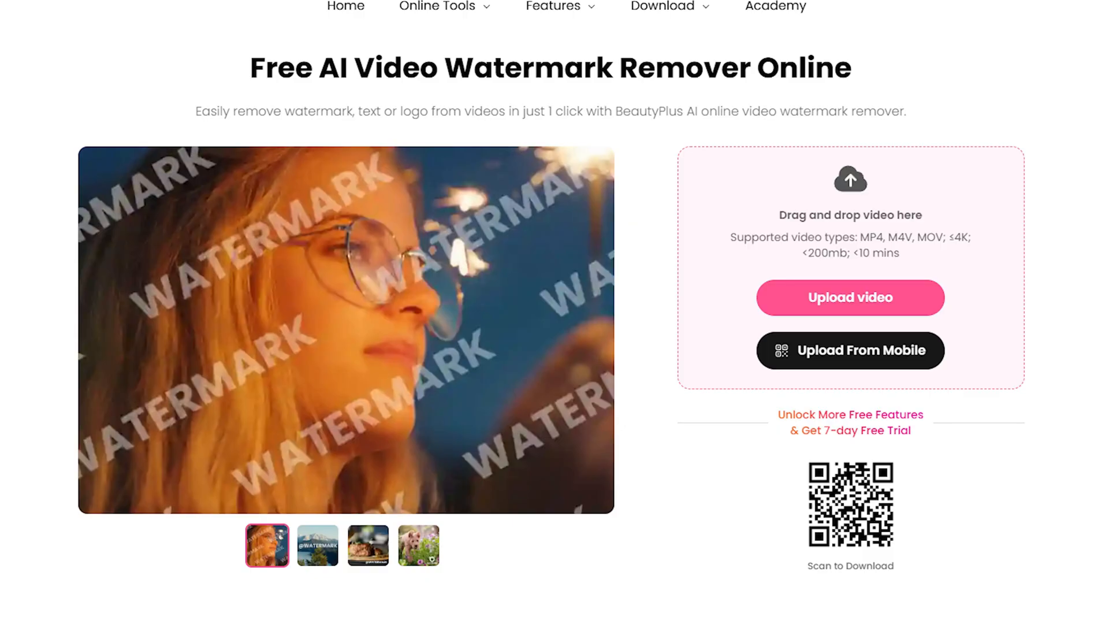
Step: Switch from the Video Tools list to the Remove Logo from Video tool
scroll(down, 3)
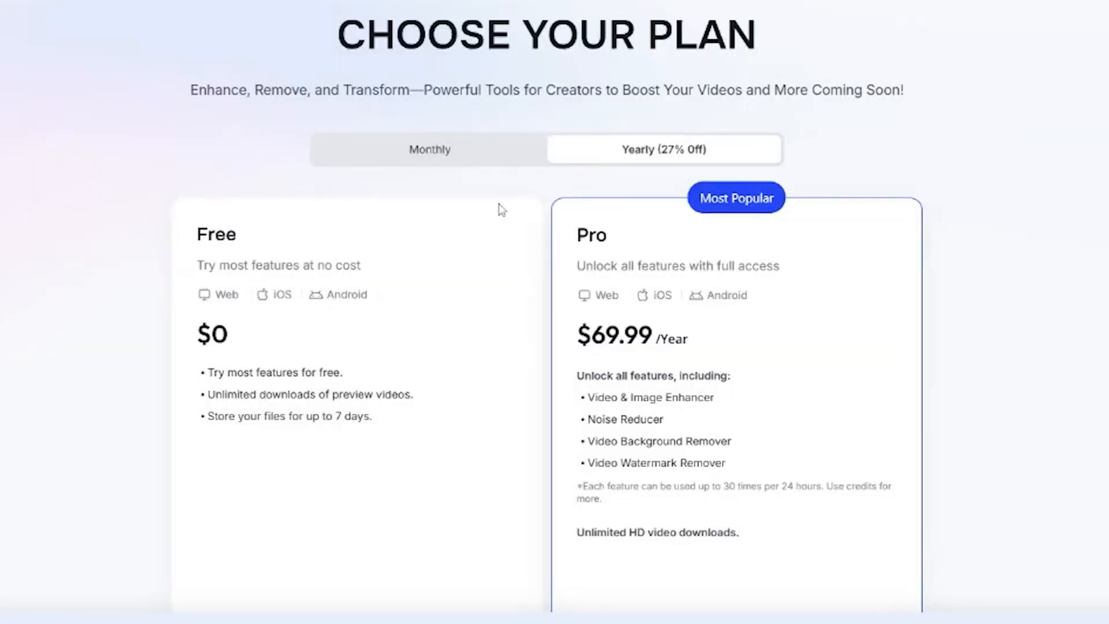
scroll(down, 3)
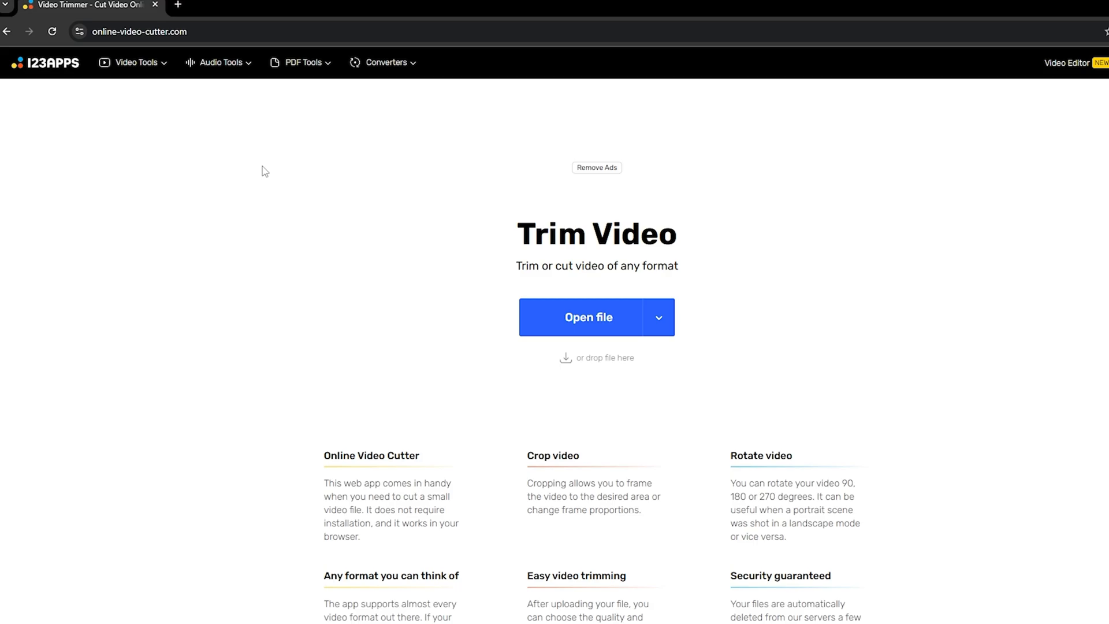
click(138, 62)
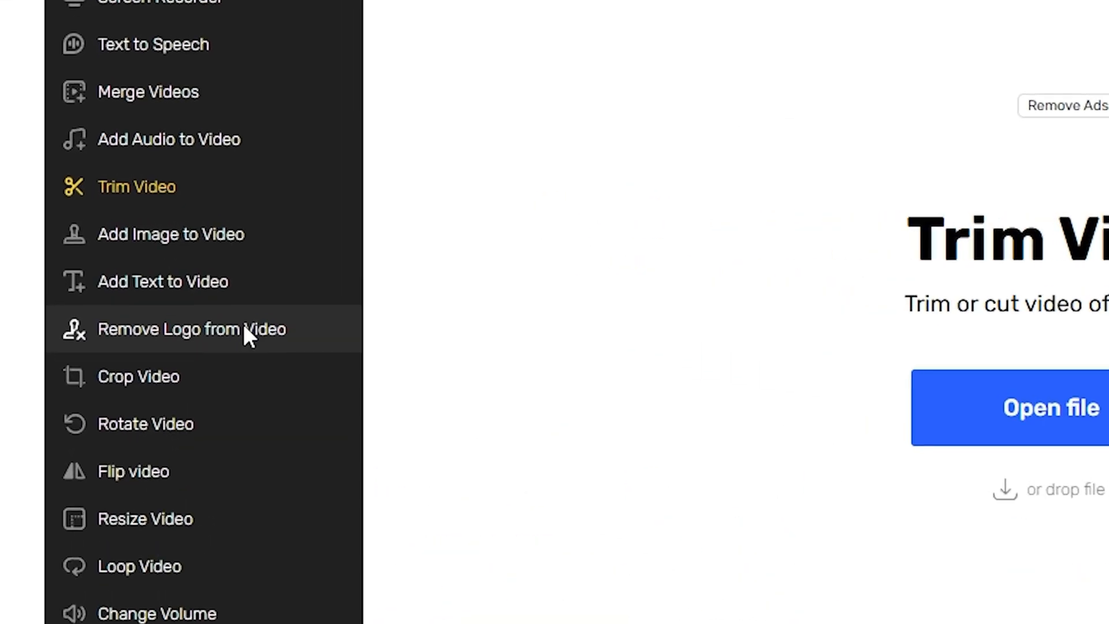
click(189, 330)
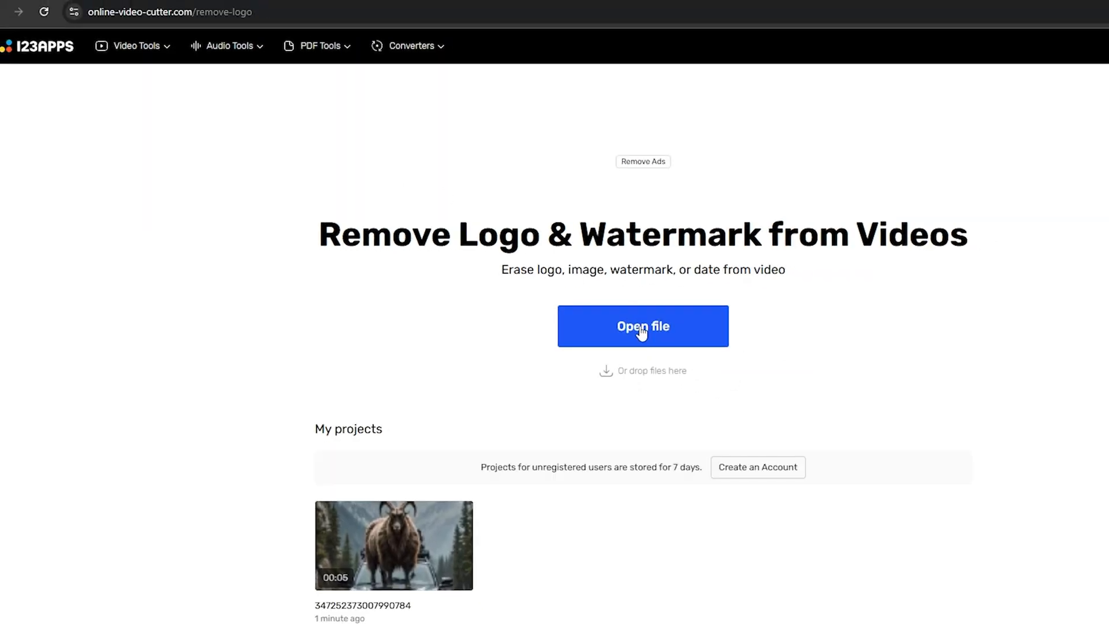
Step: Load the goat-on-truck video and apply removal of the marked bottom watermark area
click(393, 544)
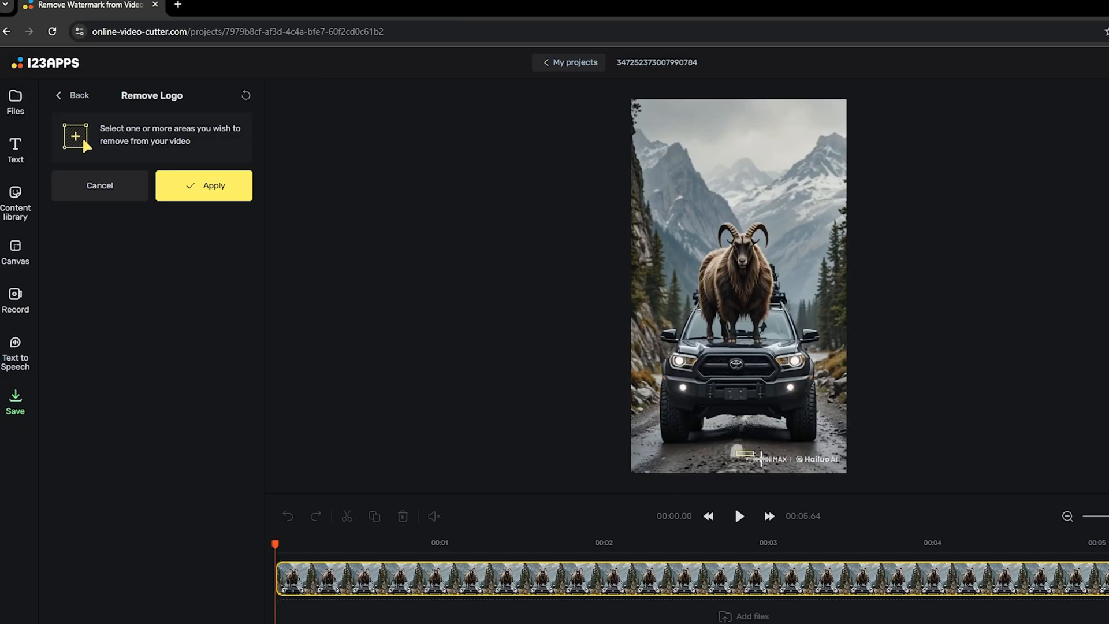
click(203, 185)
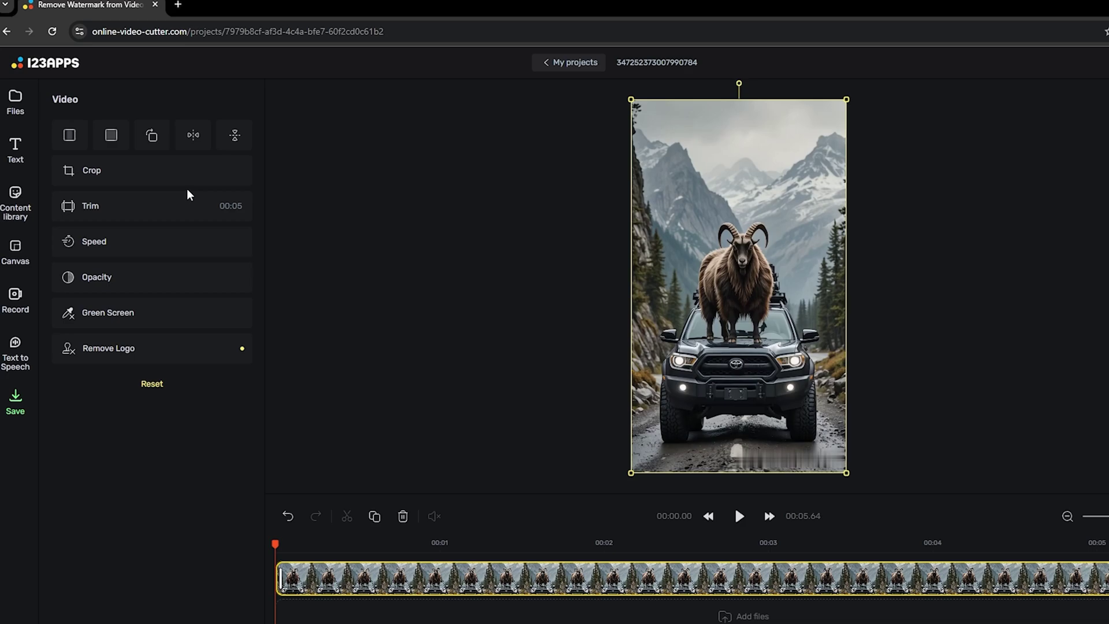
Step: Review the export settings: 720p MP4 quality and the Compression slider between size and quality
click(16, 400)
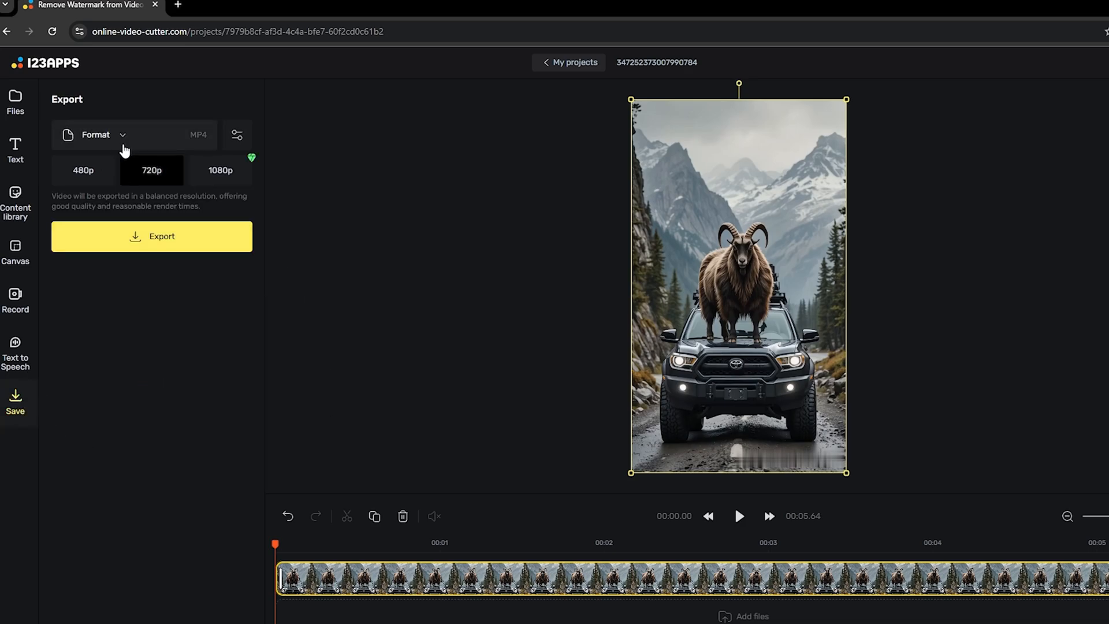
click(151, 236)
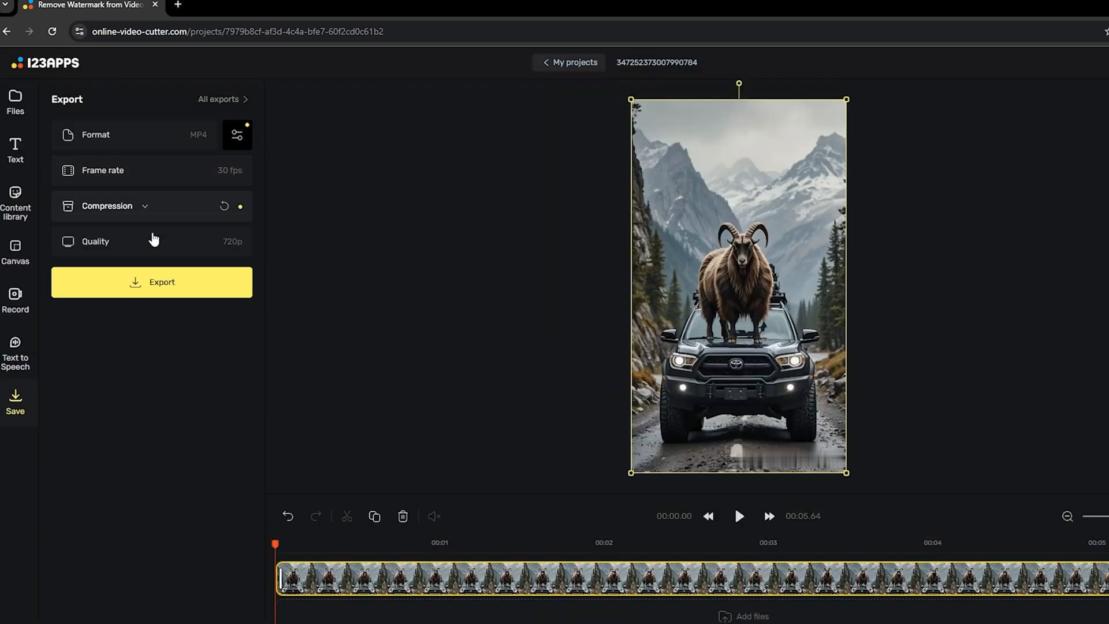
click(152, 241)
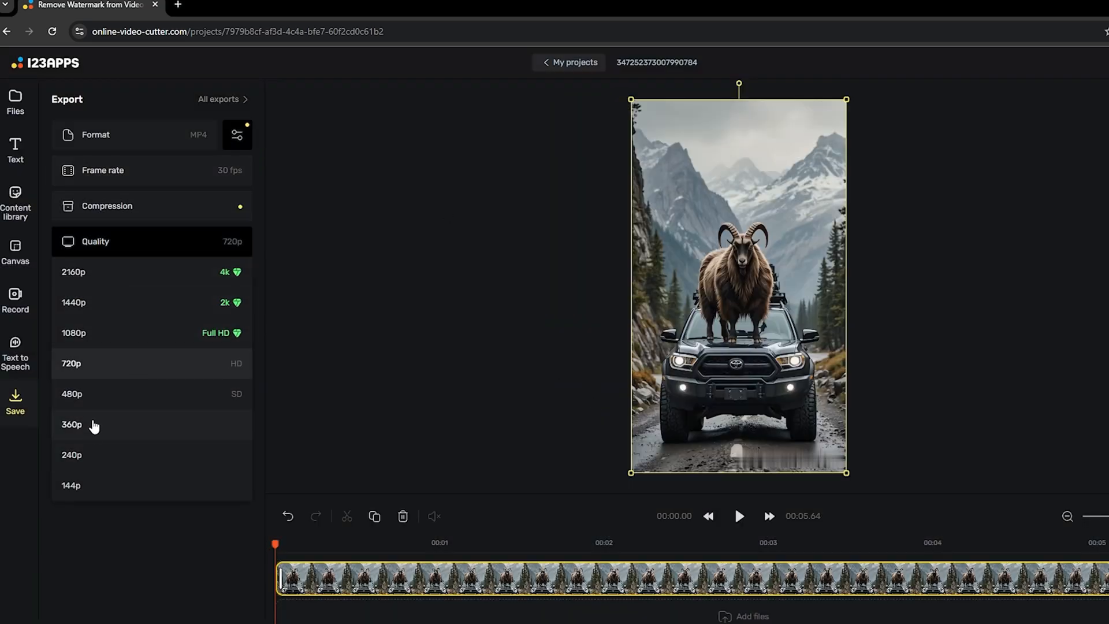
click(107, 206)
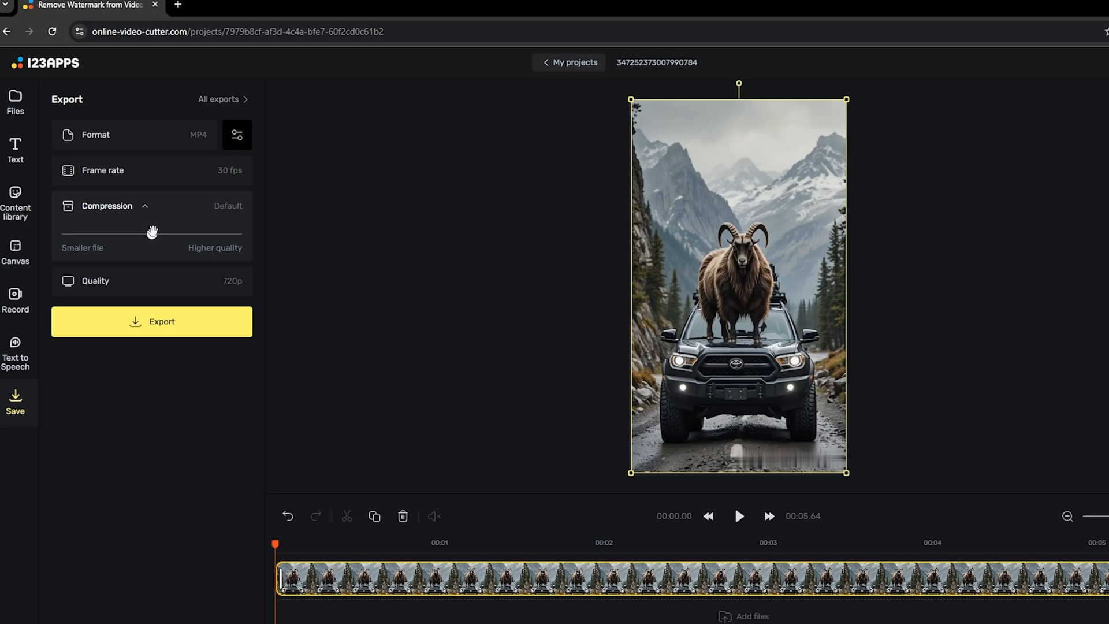
click(133, 170)
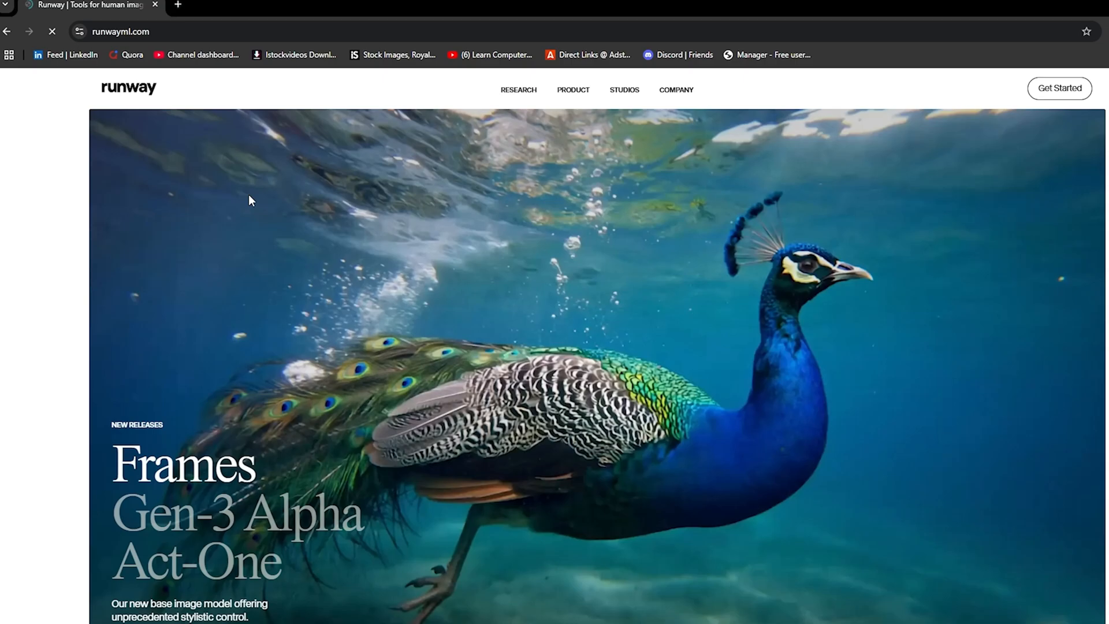
Step: Create a new Inpainting project and place the uploaded clip onto its timeline
scroll(down, 3)
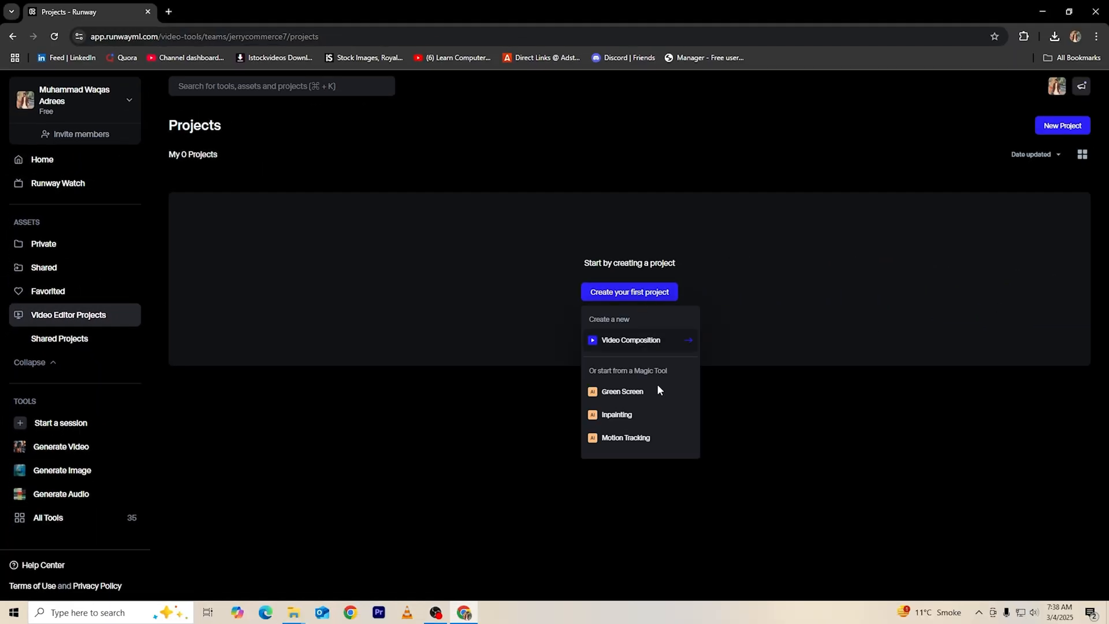
click(617, 414)
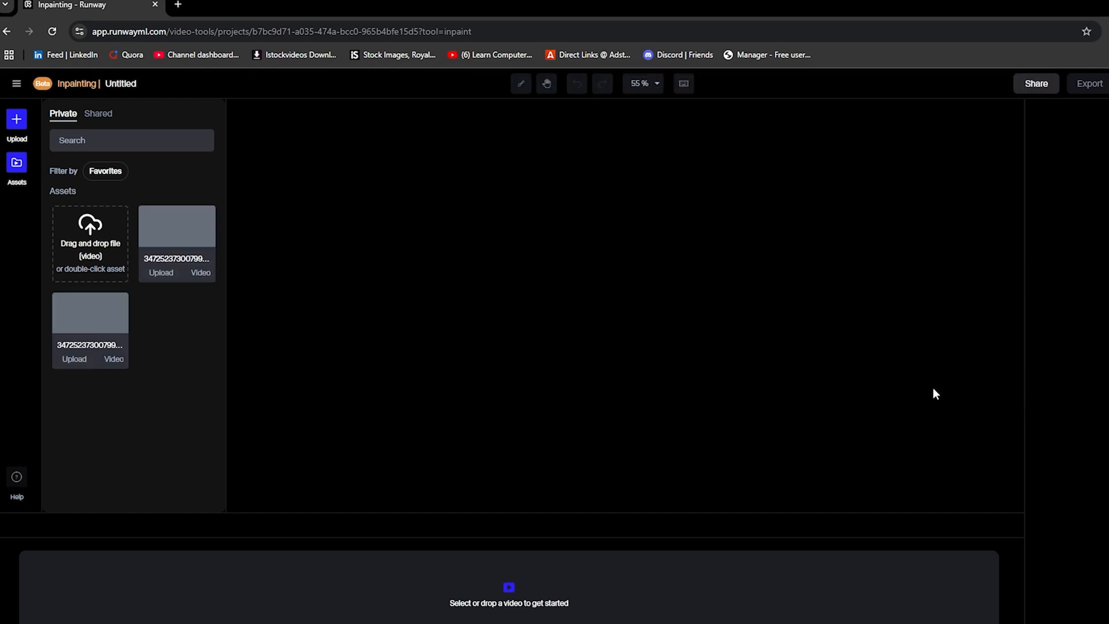
drag(176, 226, 575, 264)
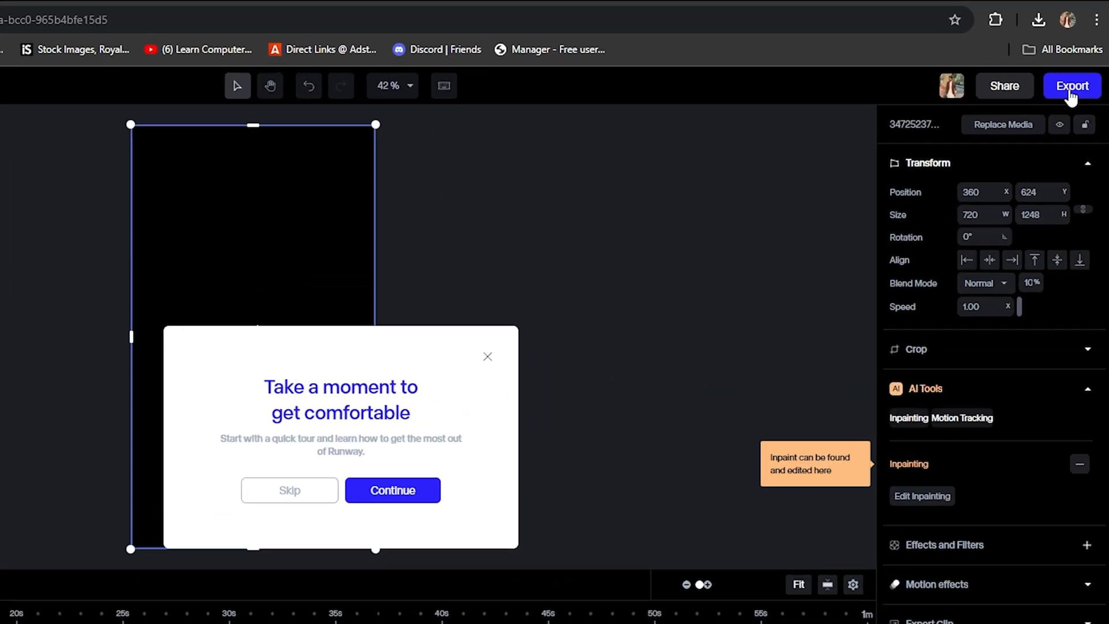
Step: Browse the All Tools catalogue of video, image and audio tools, including Inpainting
click(1072, 85)
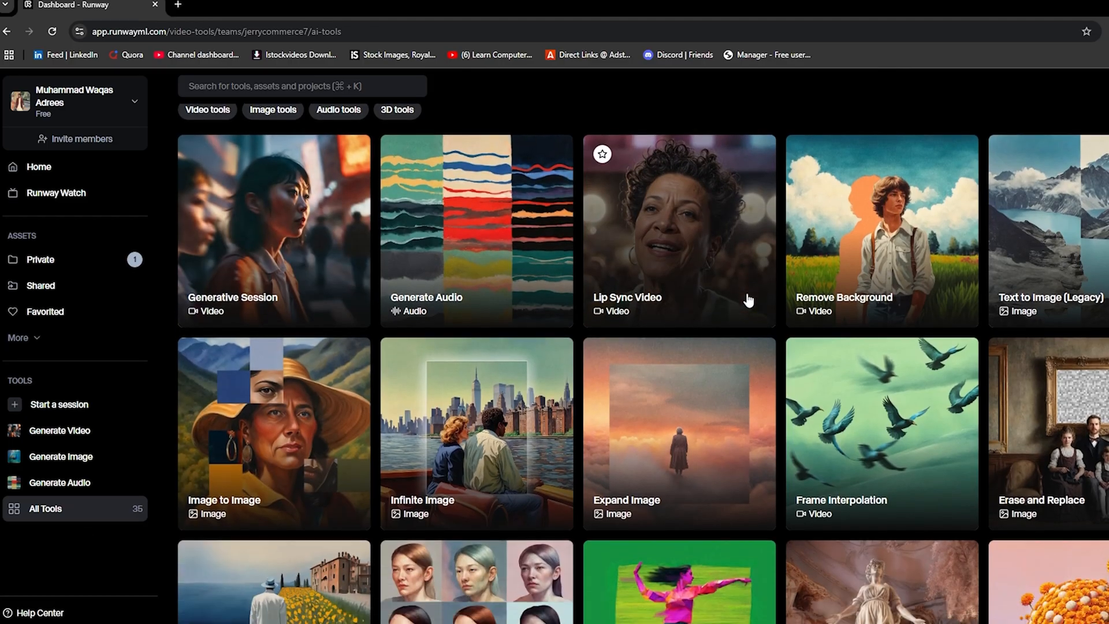
scroll(down, 3)
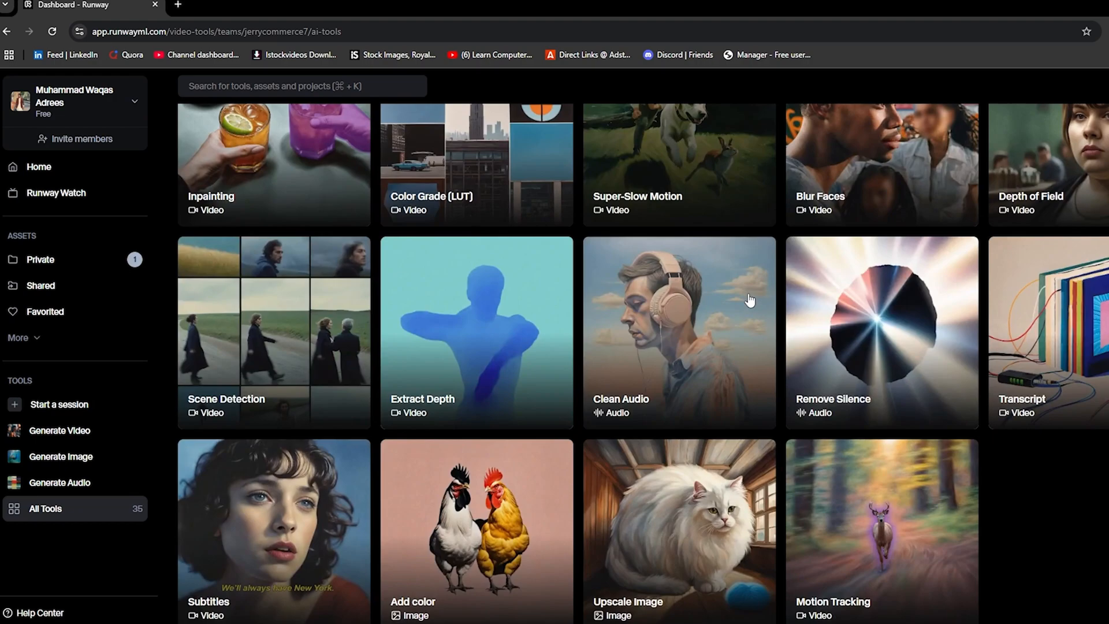
scroll(down, 3)
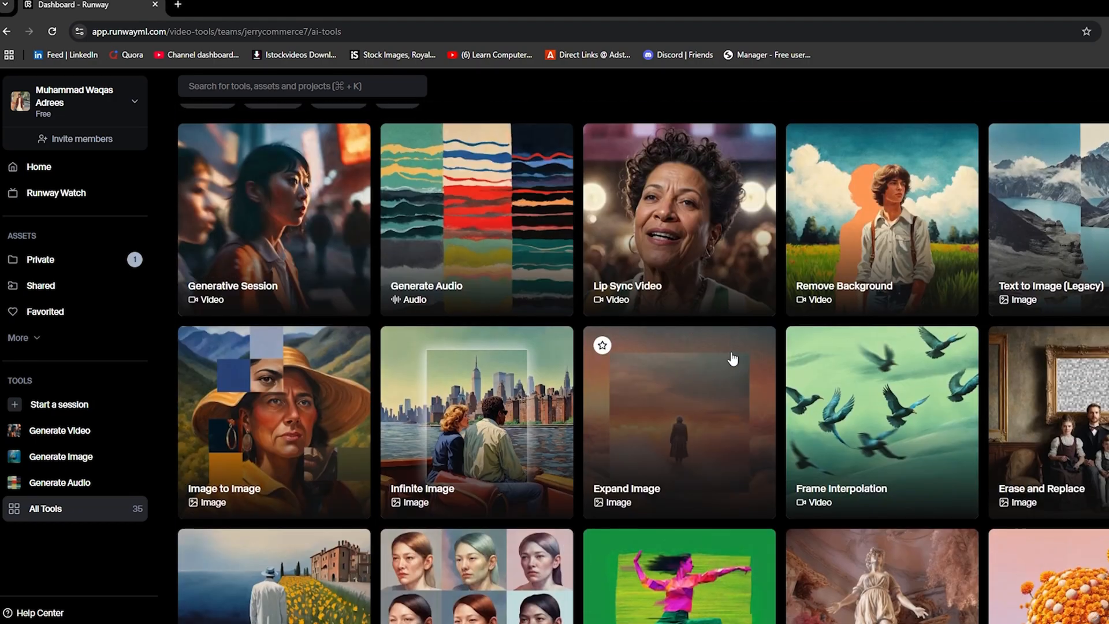